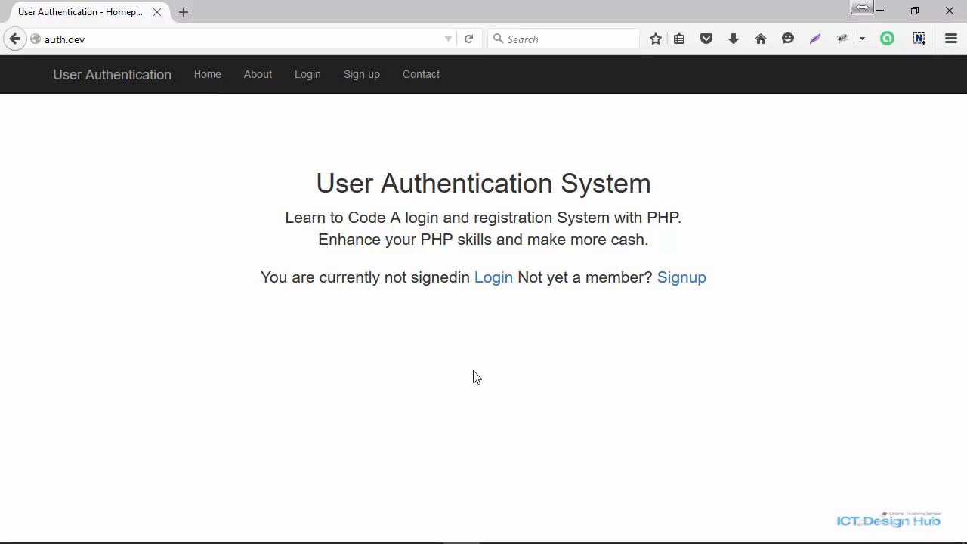
mouse_move(527, 540)
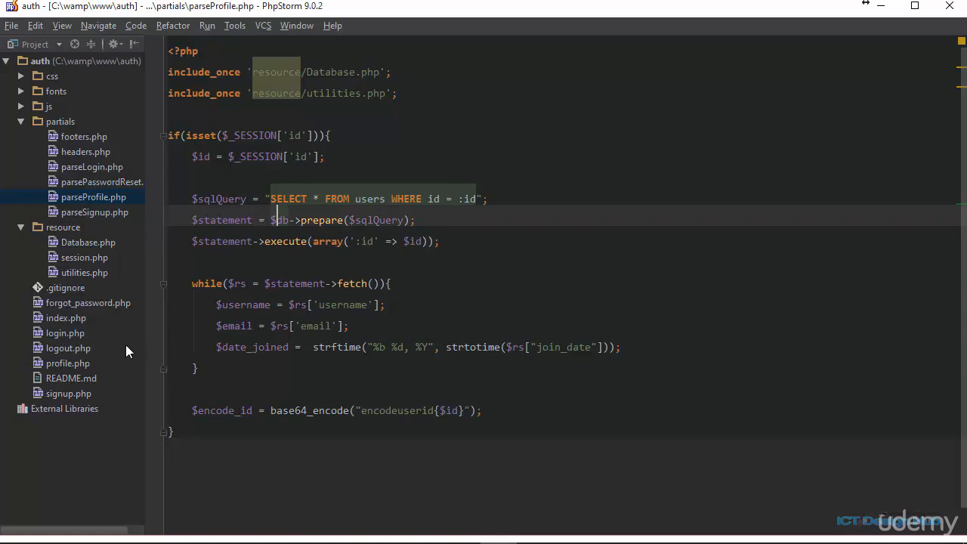
Open profile.php from the Project tool window in the editor.
left_click(67, 363)
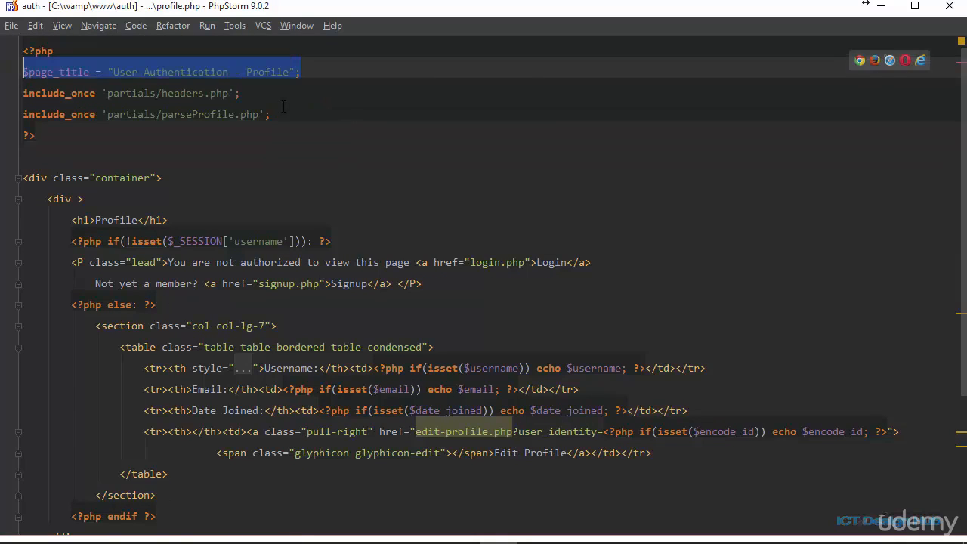
left_click(210, 114)
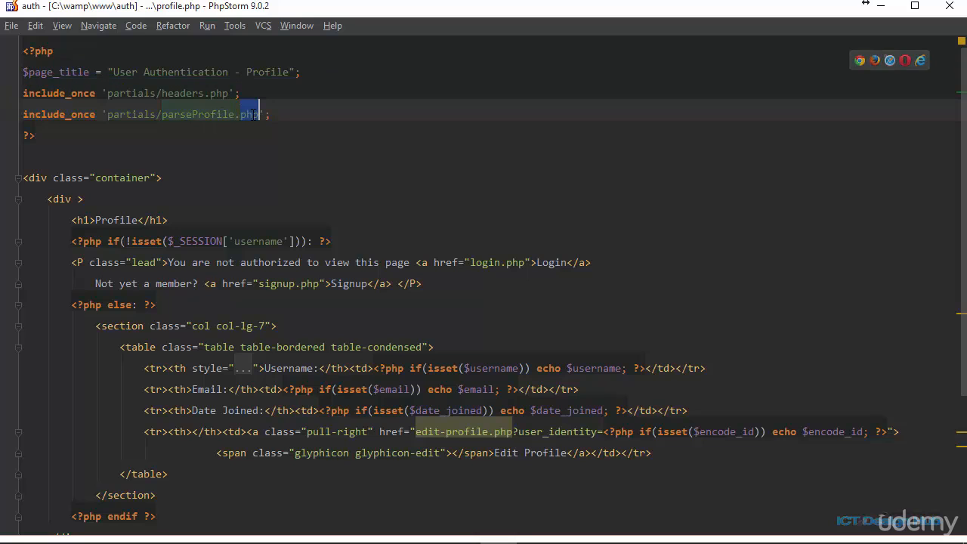
scroll("down", 3)
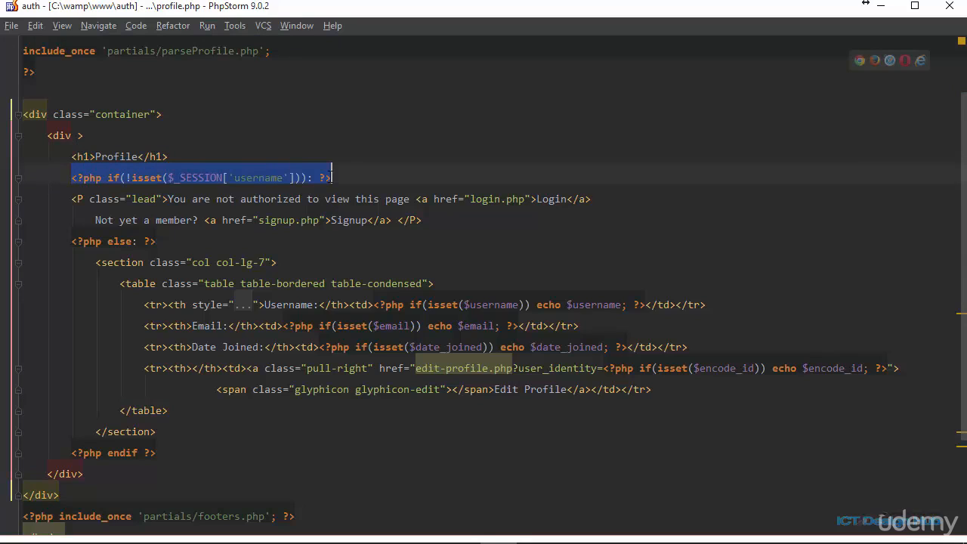
double_click(258, 177)
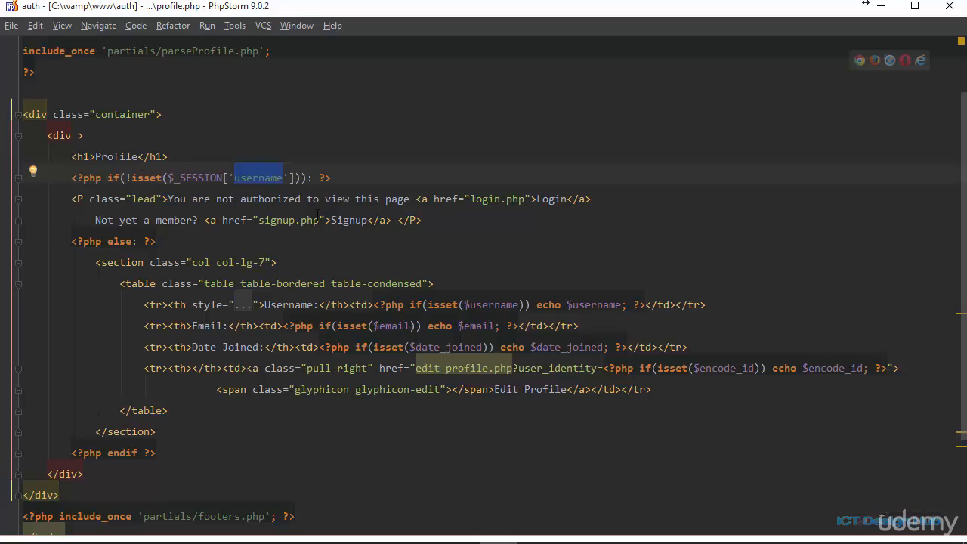
left_click_drag(71, 199, 422, 220)
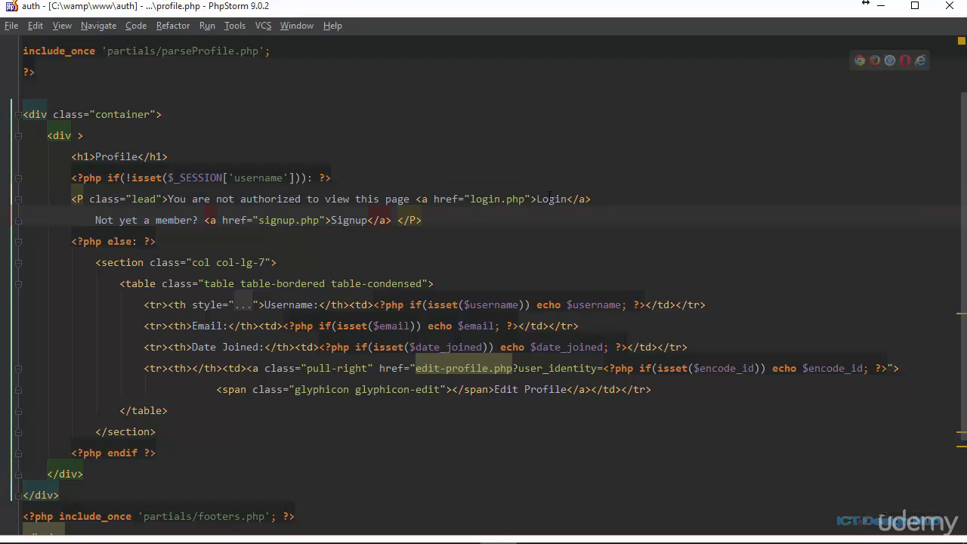
double_click(553, 199)
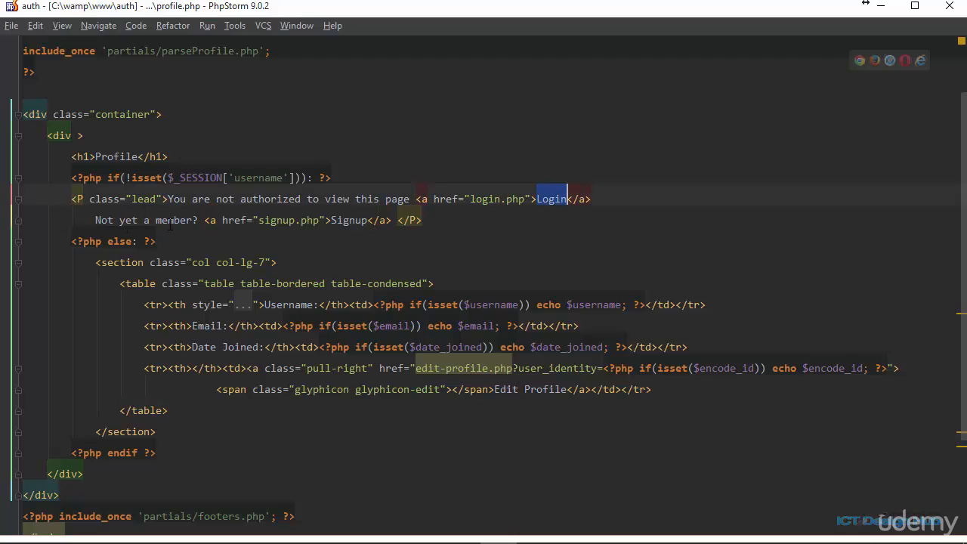
double_click(348, 220)
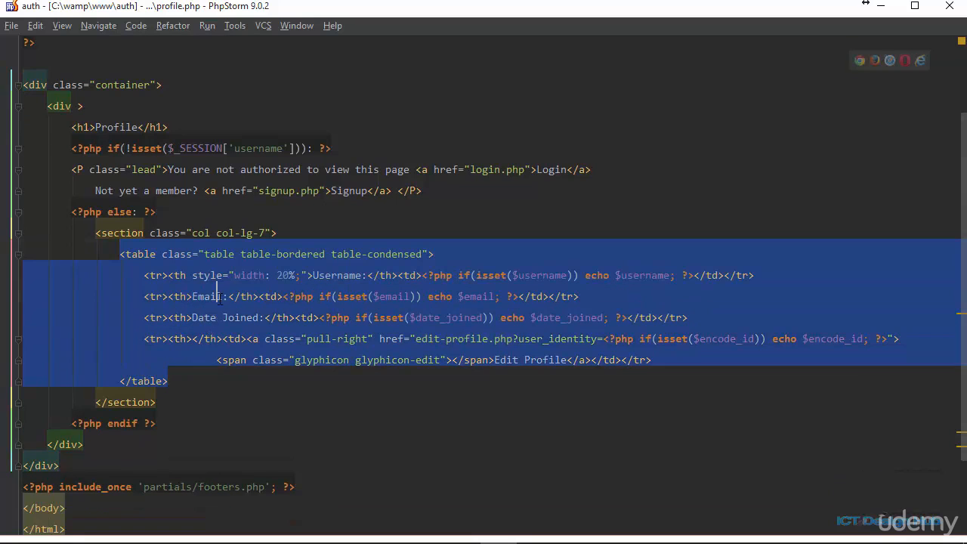
Inspect profile.php's edit-profile.php link, its user_identity parameter, and the username row.
left_click(286, 275)
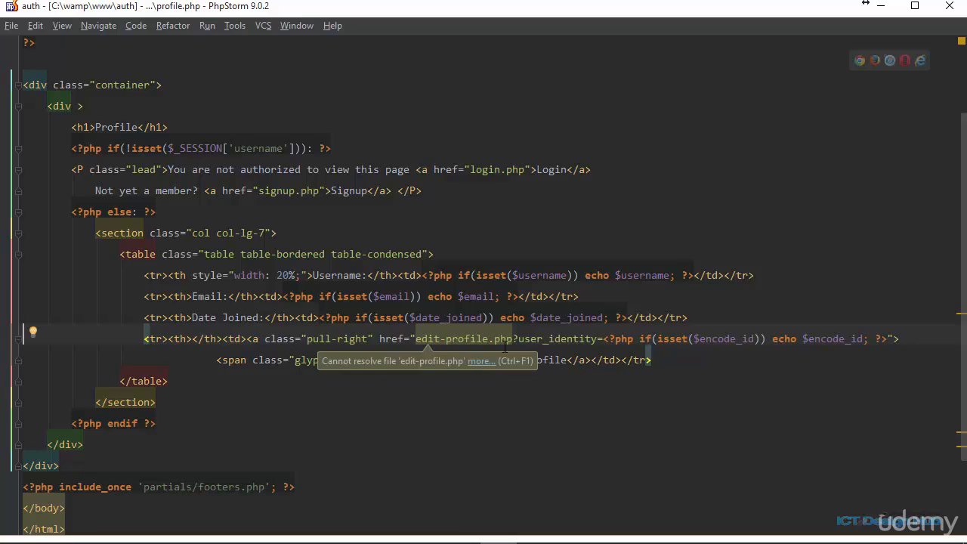
mouse_move(442, 338)
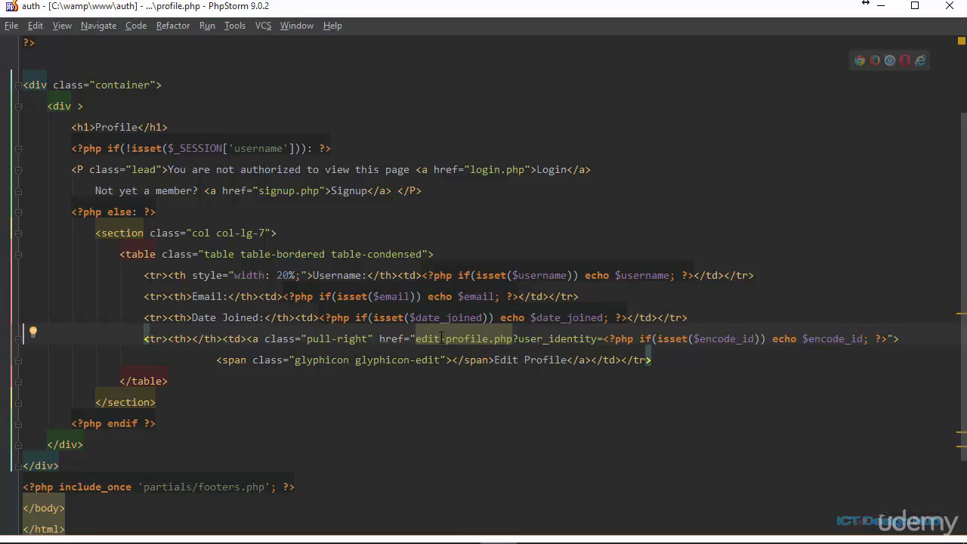
mouse_move(465, 339)
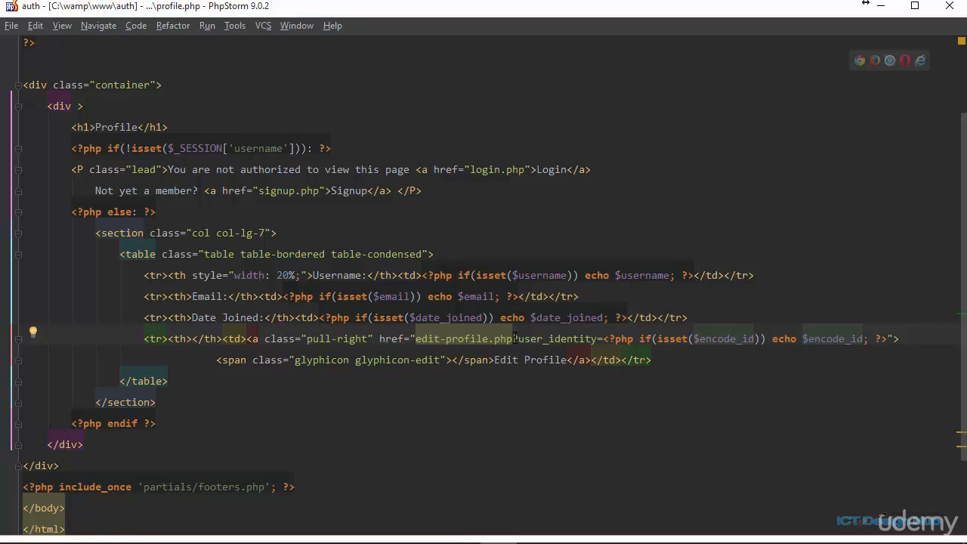
double_click(555, 338)
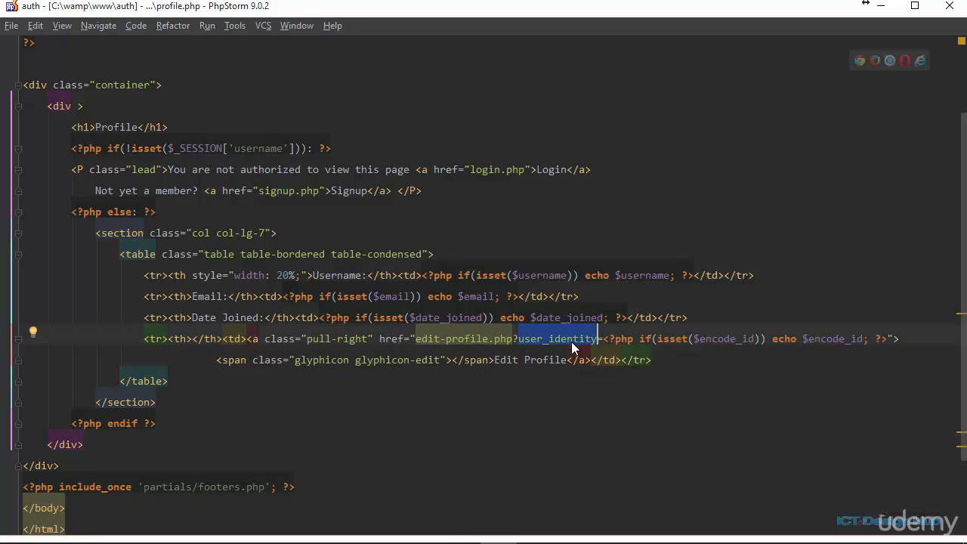
mouse_move(561, 332)
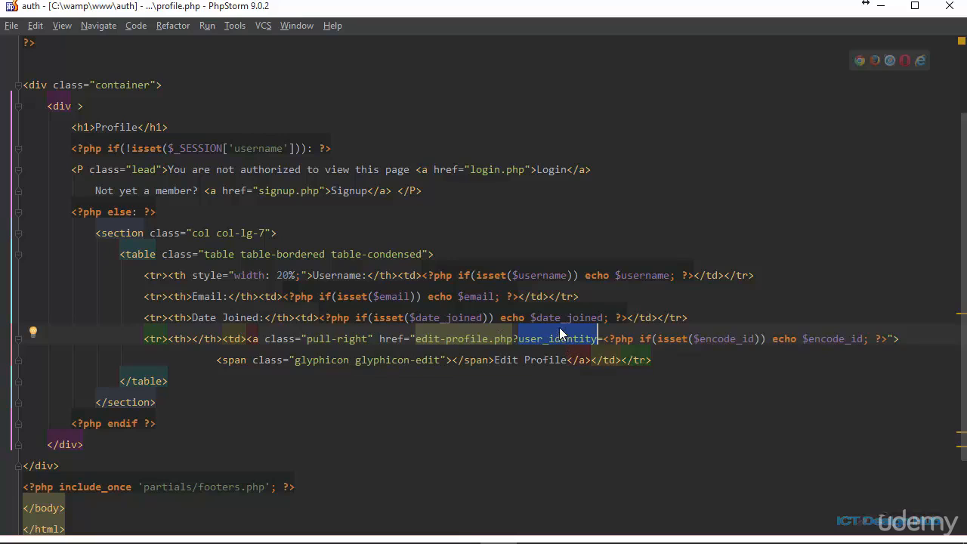
mouse_move(637, 264)
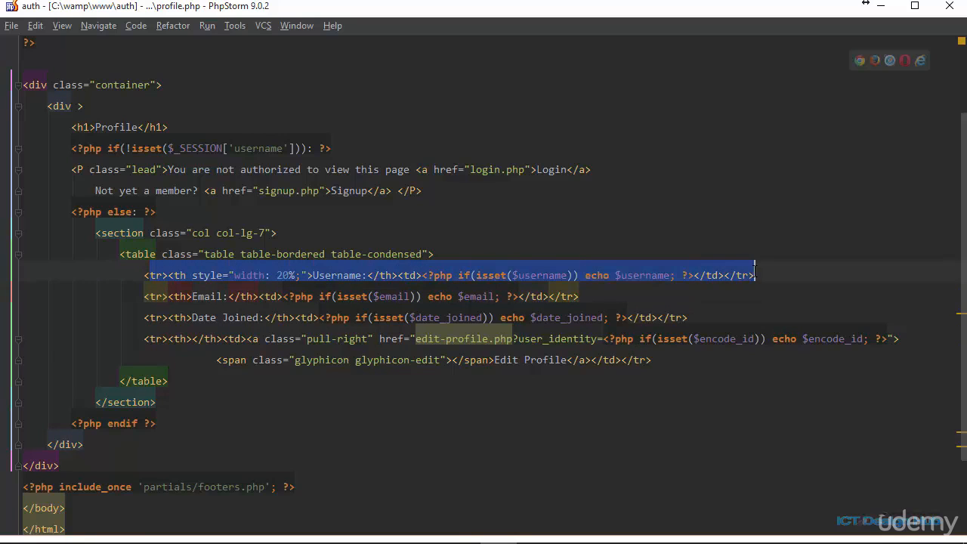
left_click(174, 275)
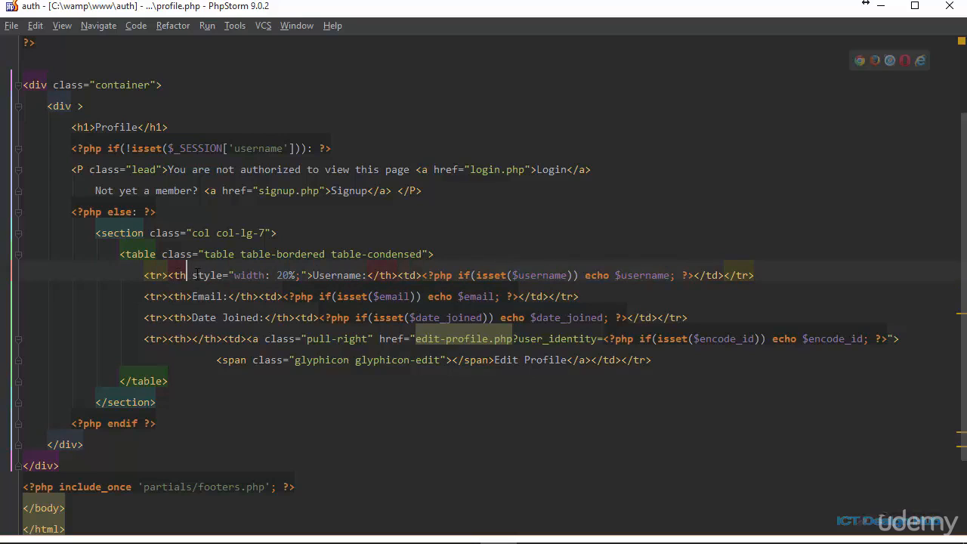
double_click(336, 275)
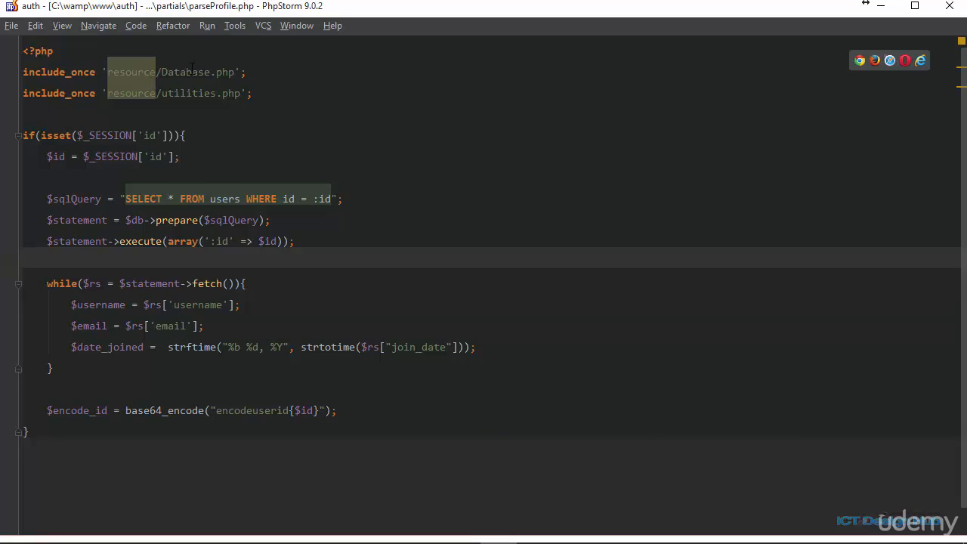
Highlight parseProfile.php's two include_once lines and the session id key.
double_click(185, 72)
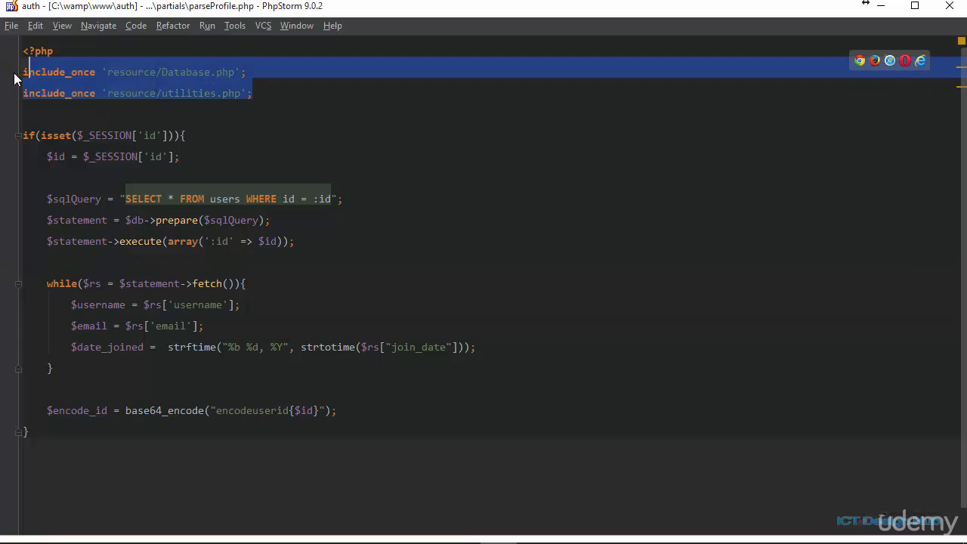
left_click(234, 105)
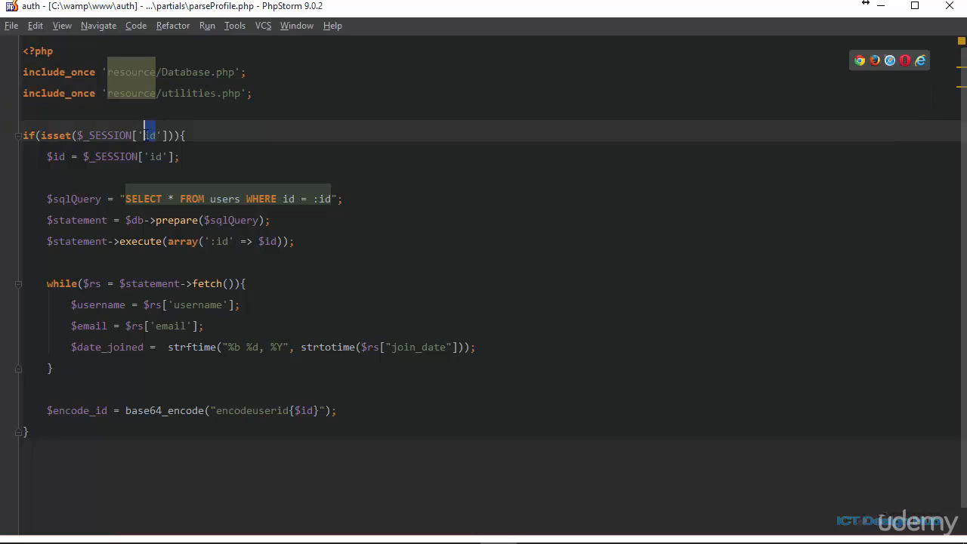
double_click(102, 135)
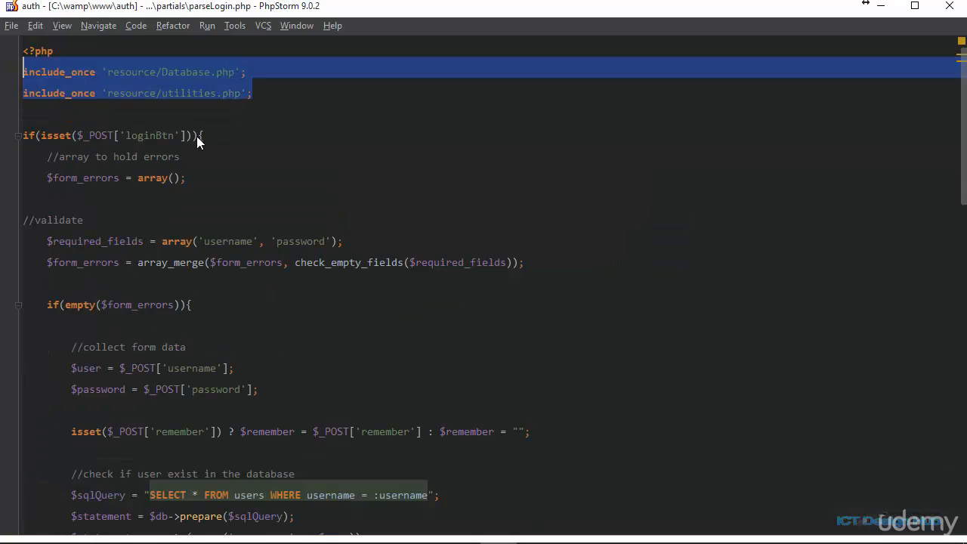
Scroll parseLogin.php and mark the line storing the session id.
scroll("down", 3)
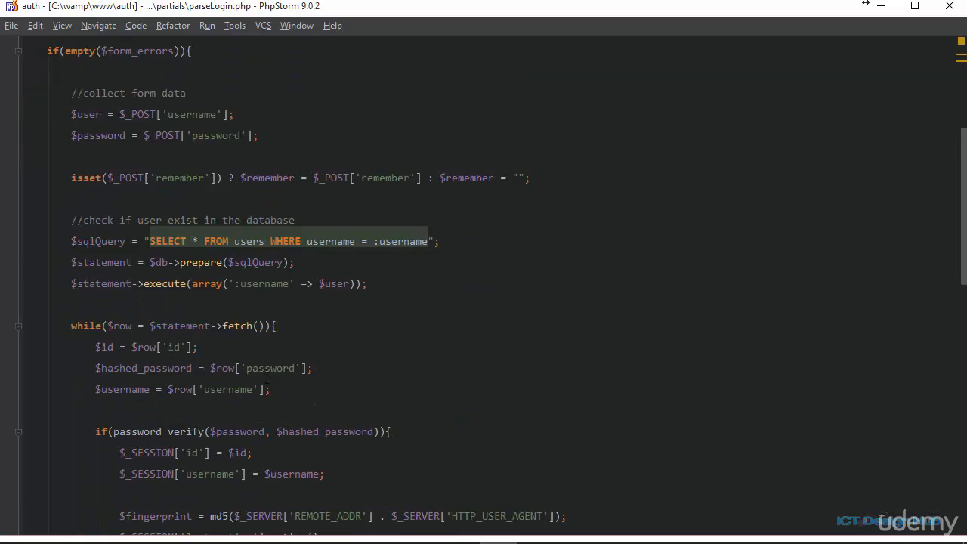
scroll("down", 3)
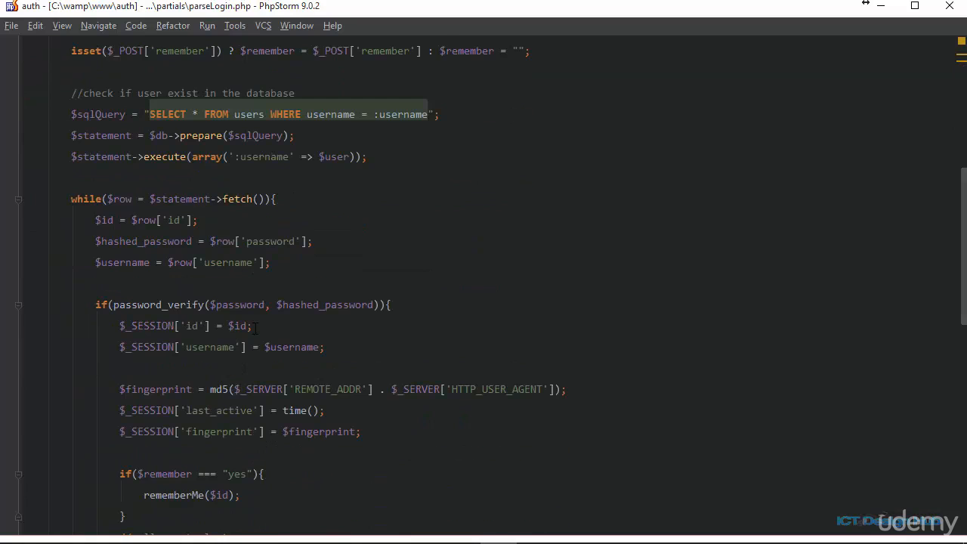
triple_click(185, 326)
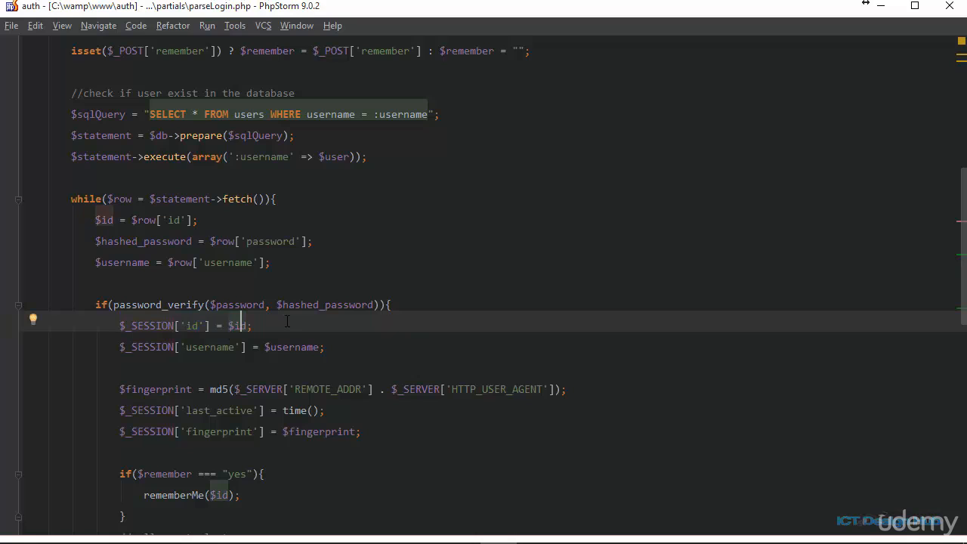
Reopen parseProfile.php through Ctrl+Shift+N file search for 'par'.
type("pa")
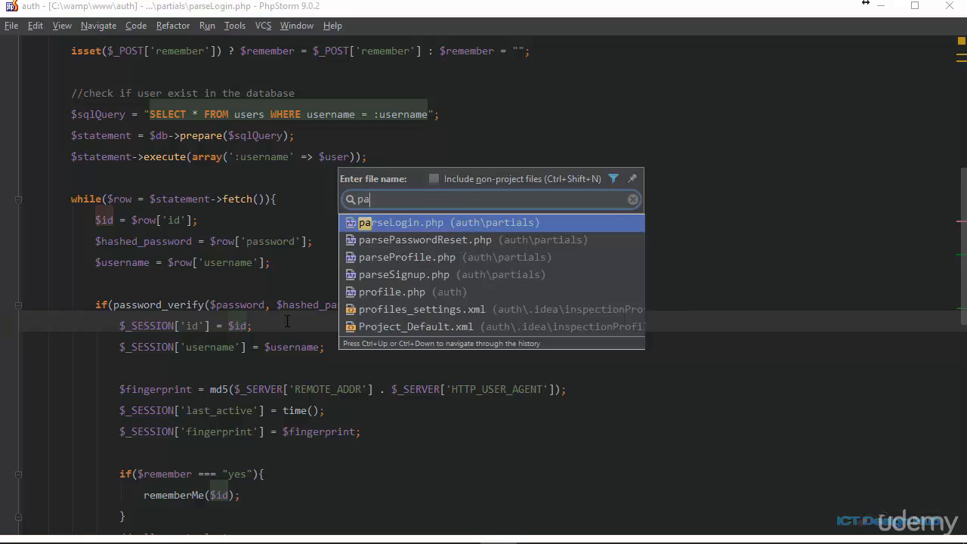
type("r")
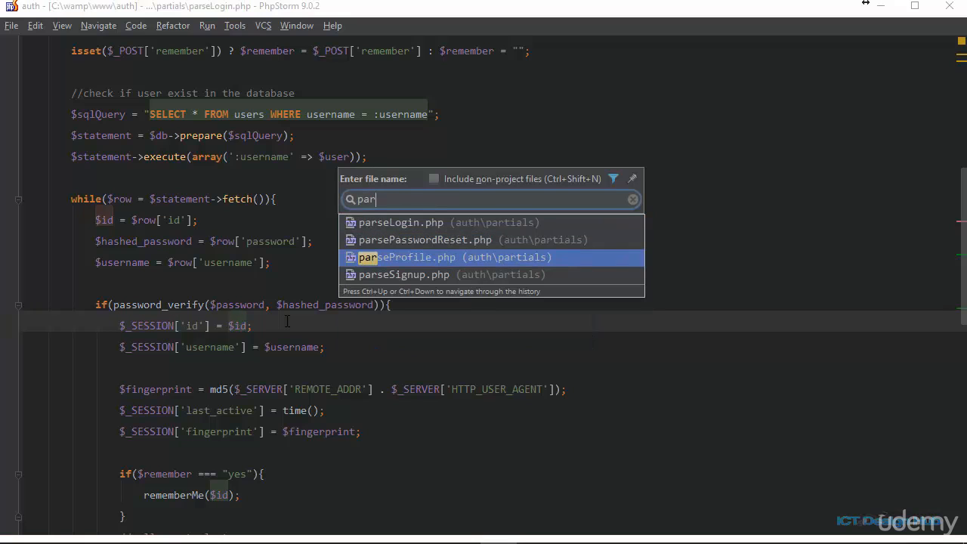
left_click(449, 256)
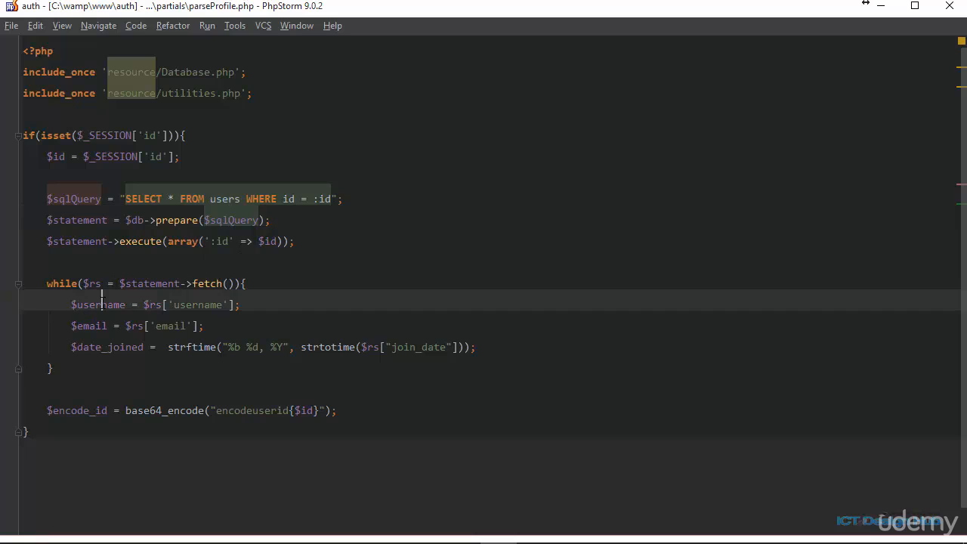
double_click(197, 305)
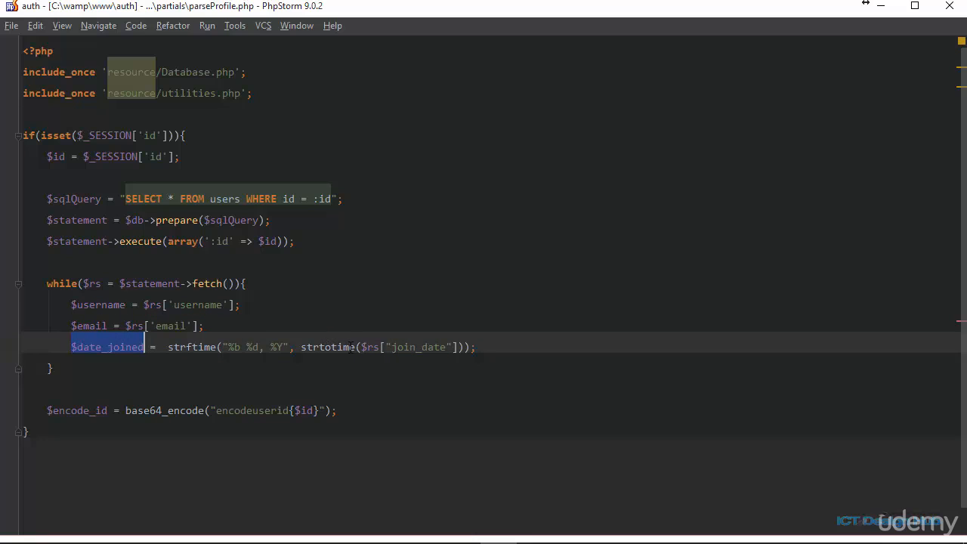
double_click(414, 347)
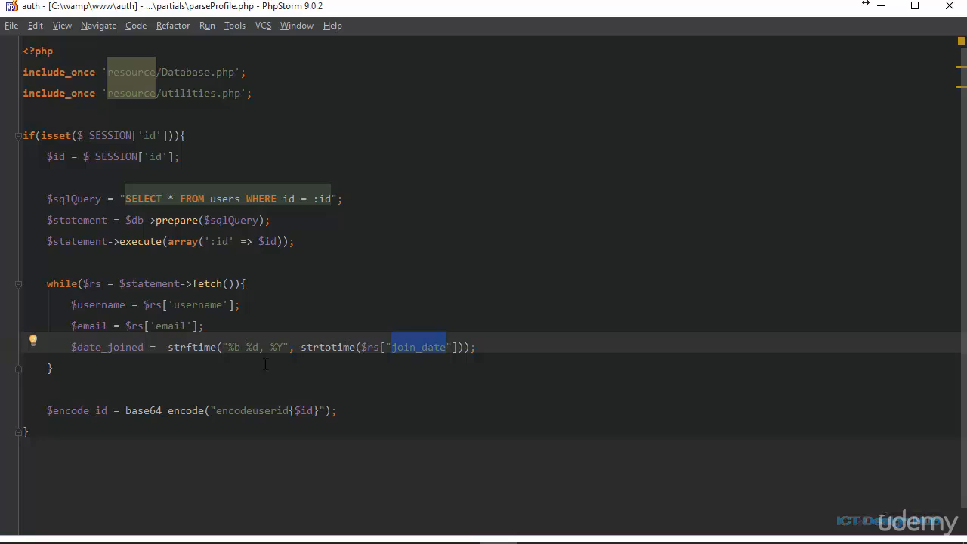
left_click(337, 347)
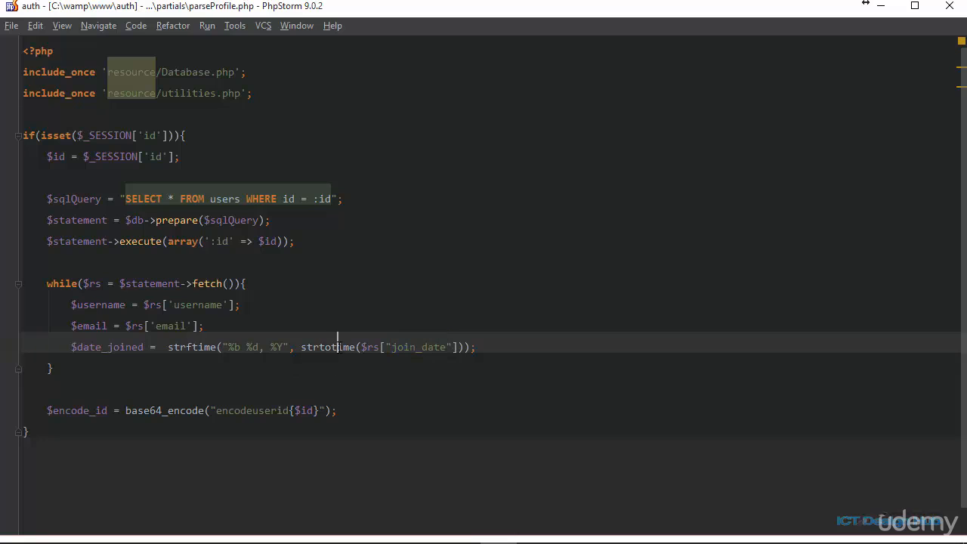
double_click(326, 347)
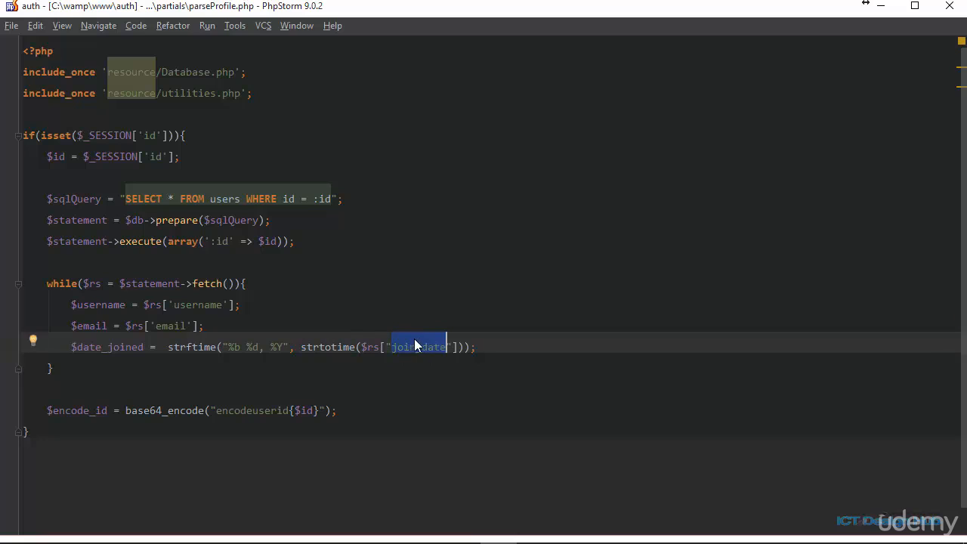
mouse_move(311, 346)
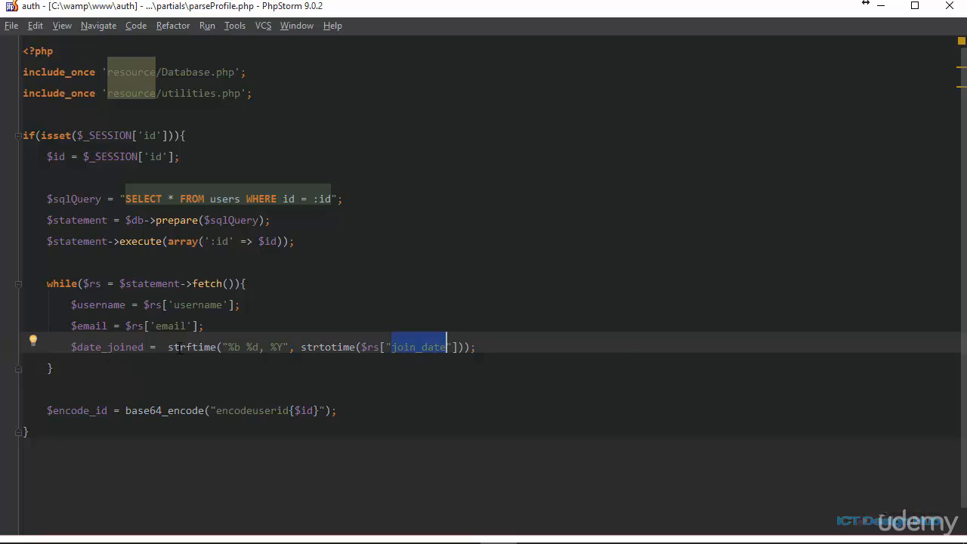
double_click(191, 346)
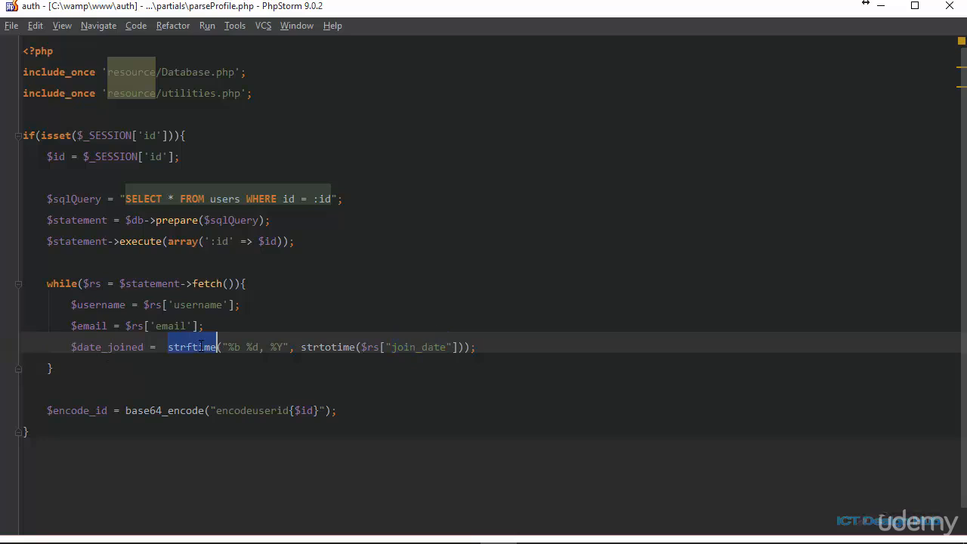
left_click(410, 347)
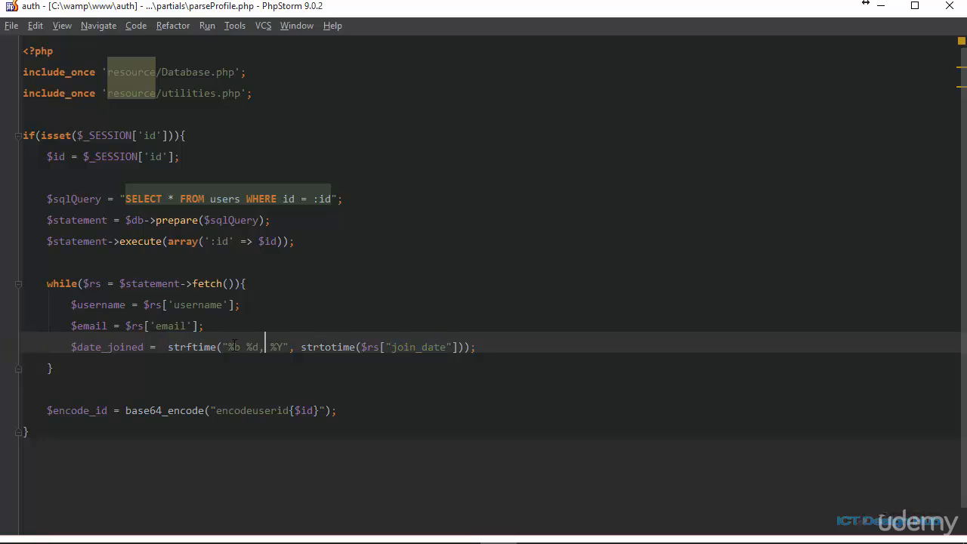
left_click_drag(225, 347, 285, 347)
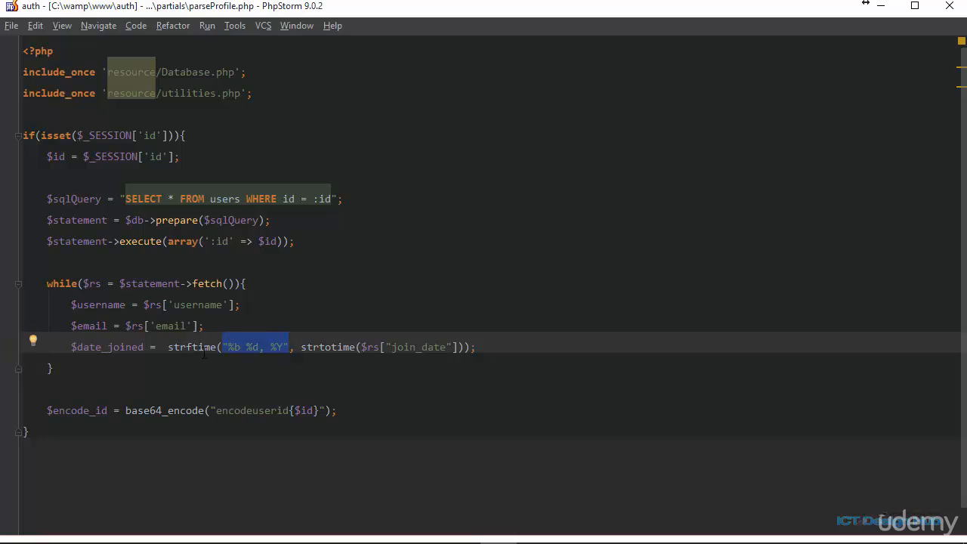
left_click(287, 346)
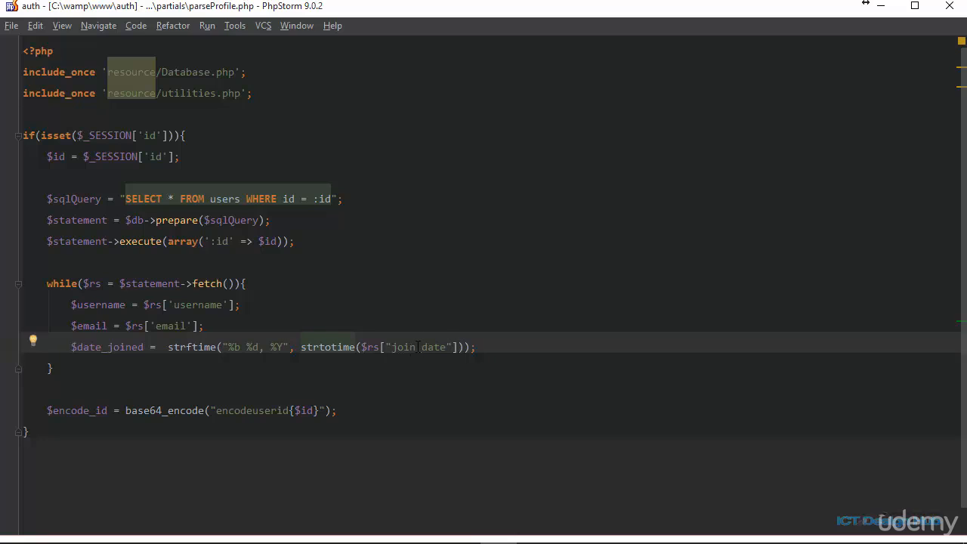
double_click(414, 345)
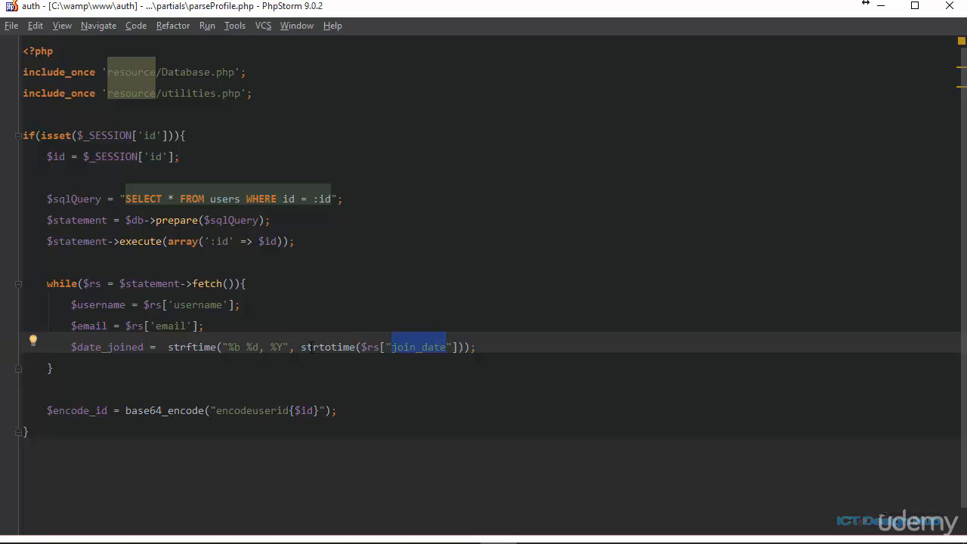
left_click(240, 347)
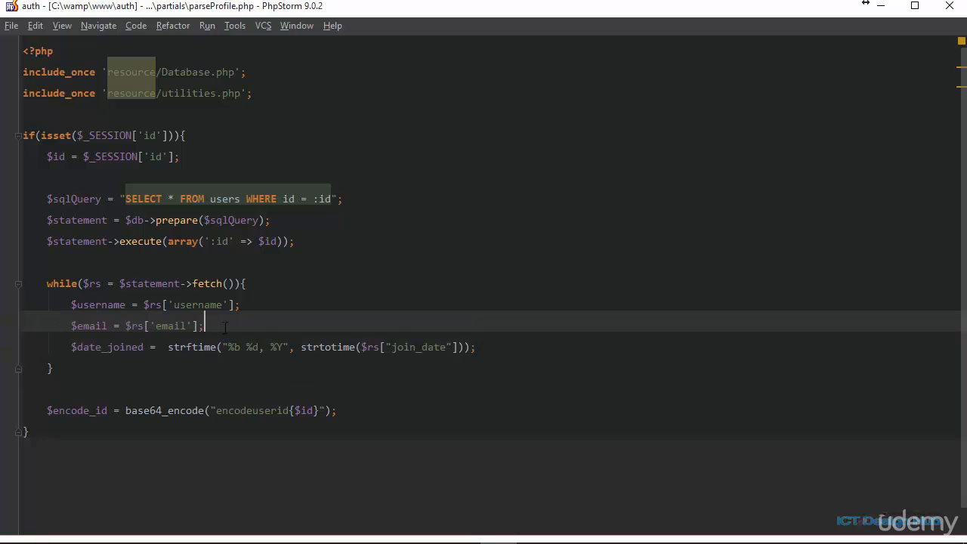
type("Jan,")
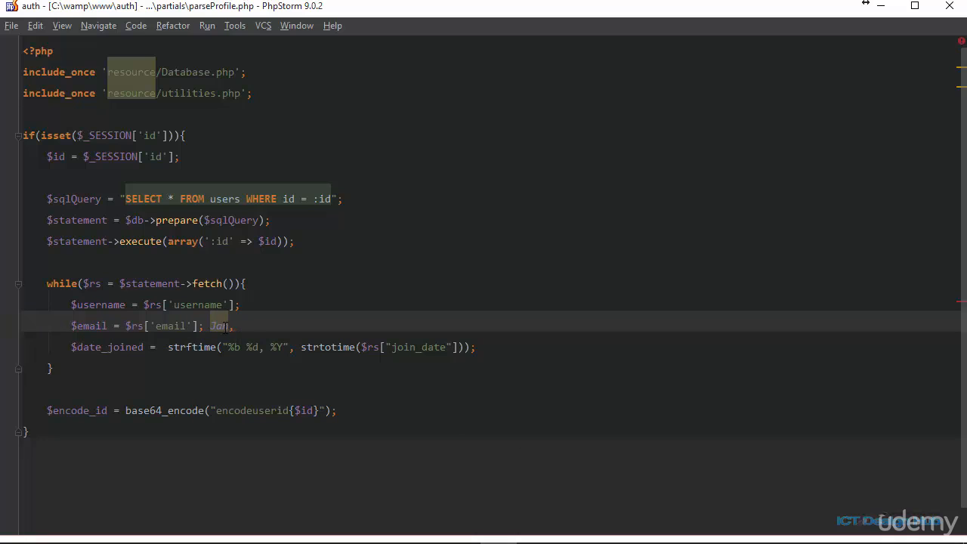
type("//")
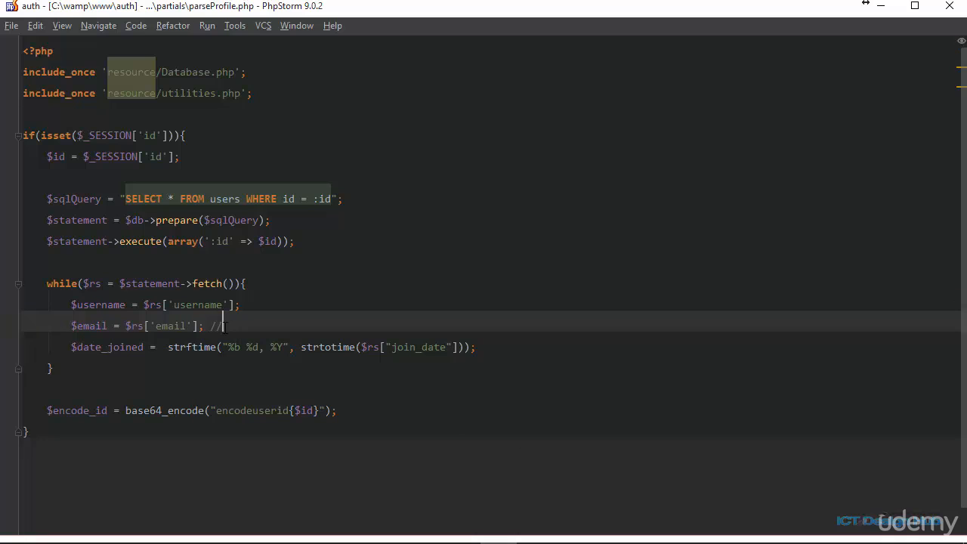
type("jun")
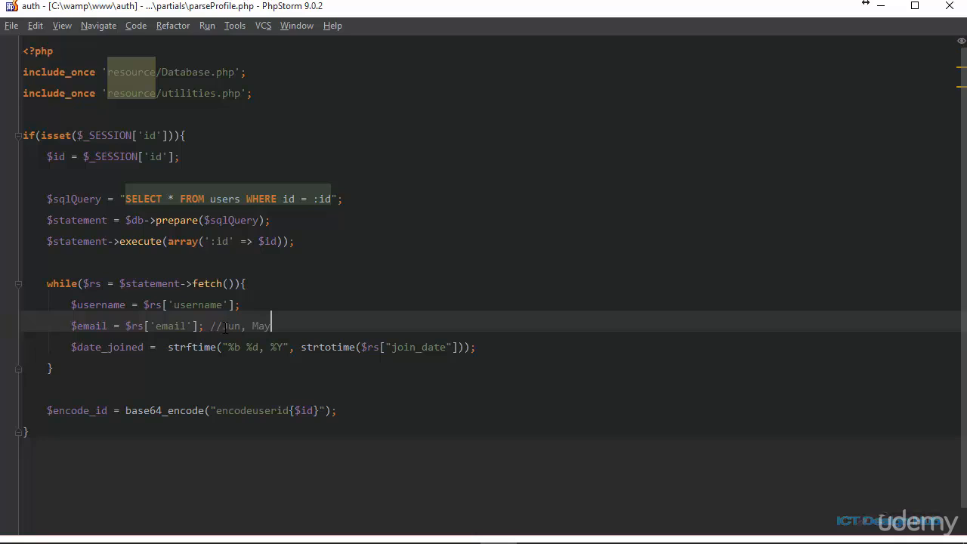
type(", etc")
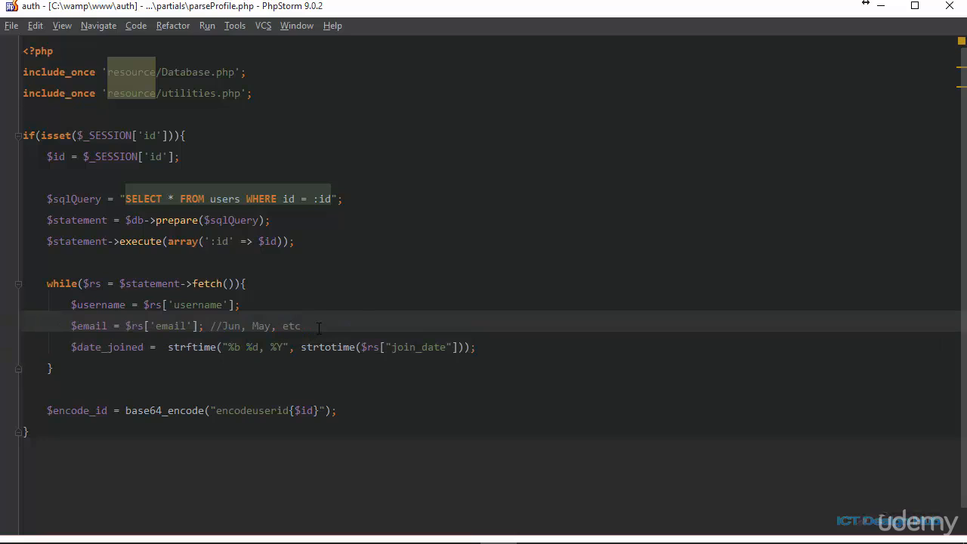
type("//02")
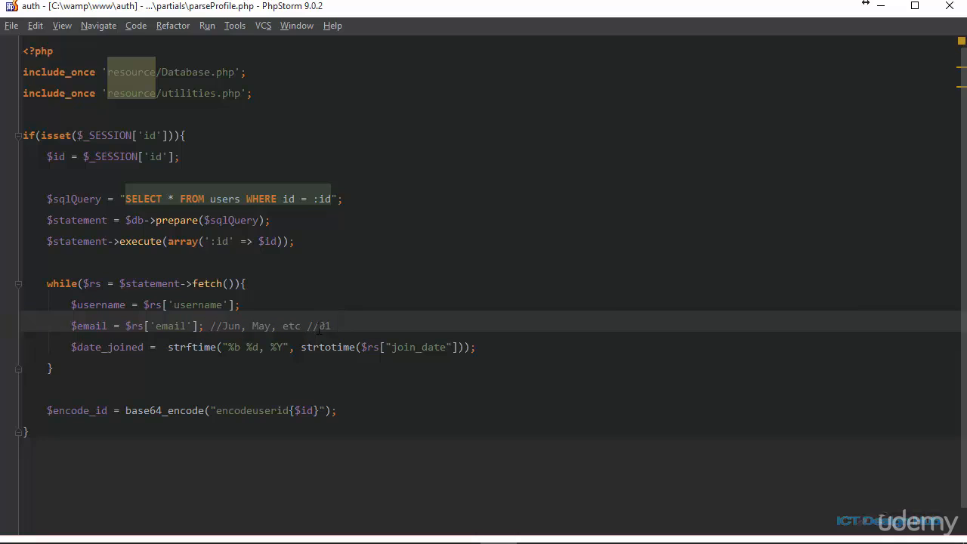
type(",")
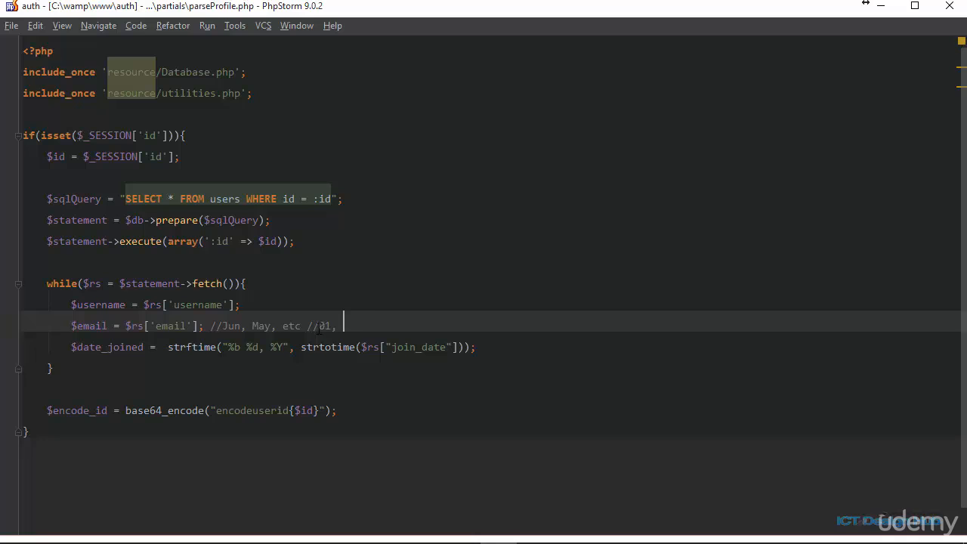
type("31,")
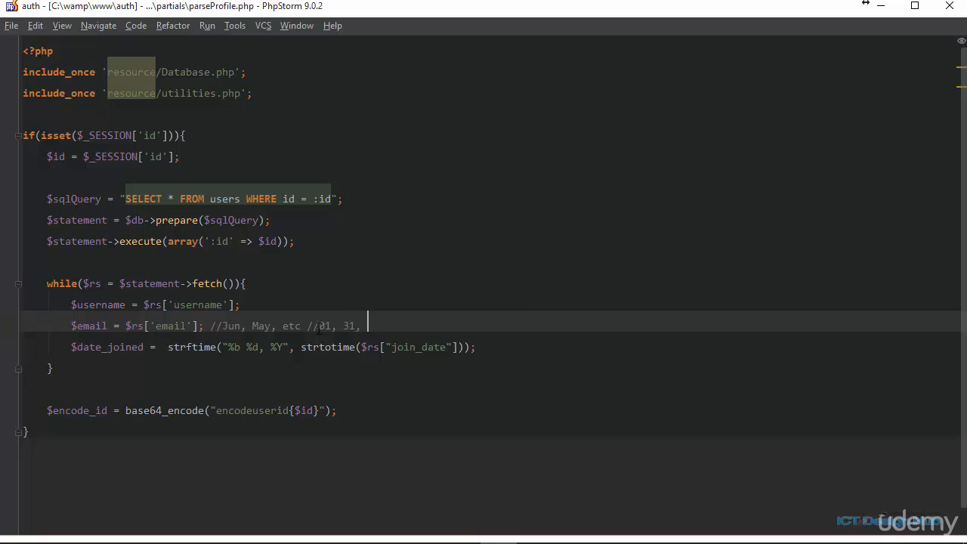
type("29, e")
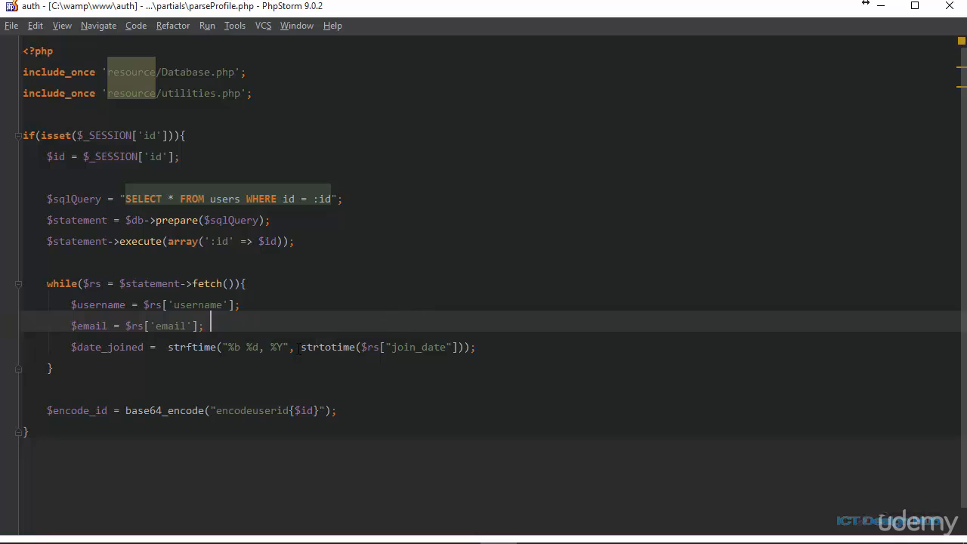
left_click(279, 347)
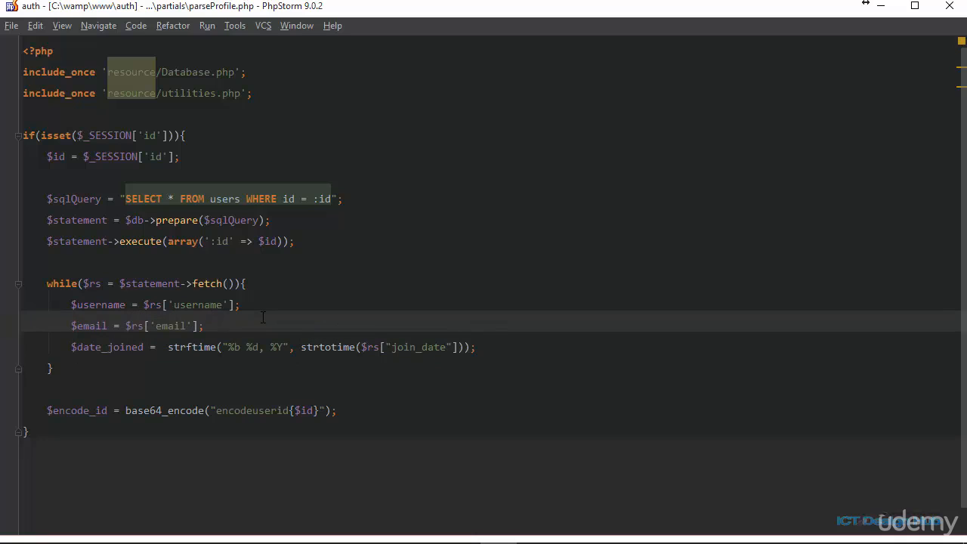
type("2040")
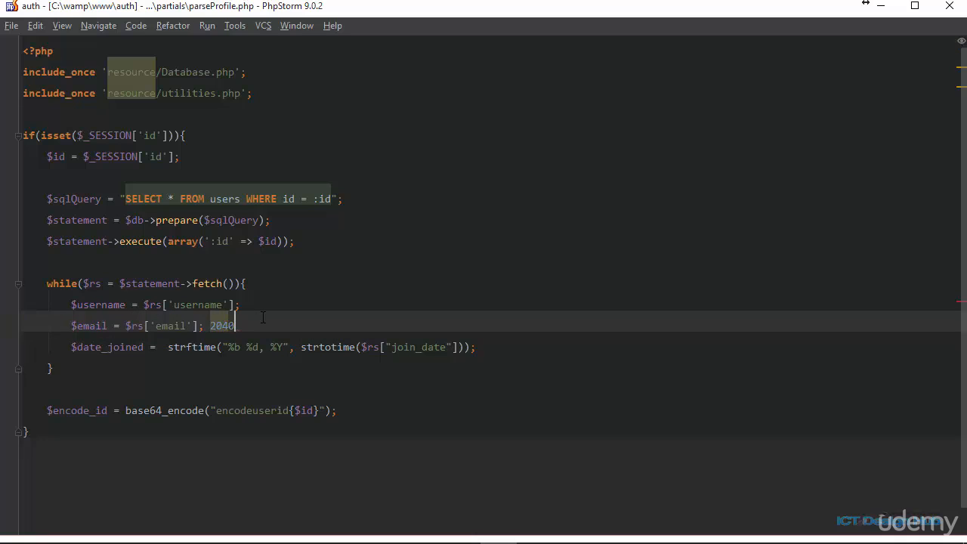
key("BackSpace")
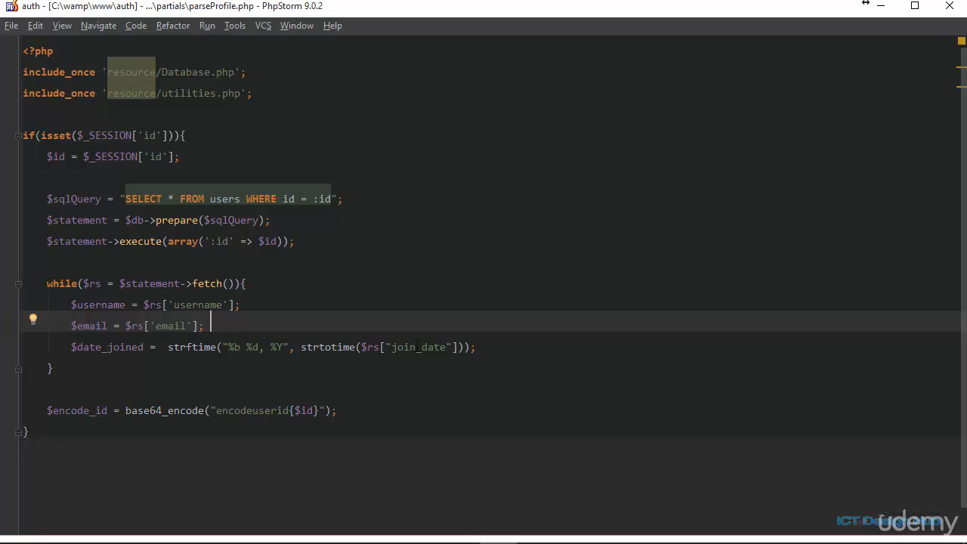
left_click(416, 347)
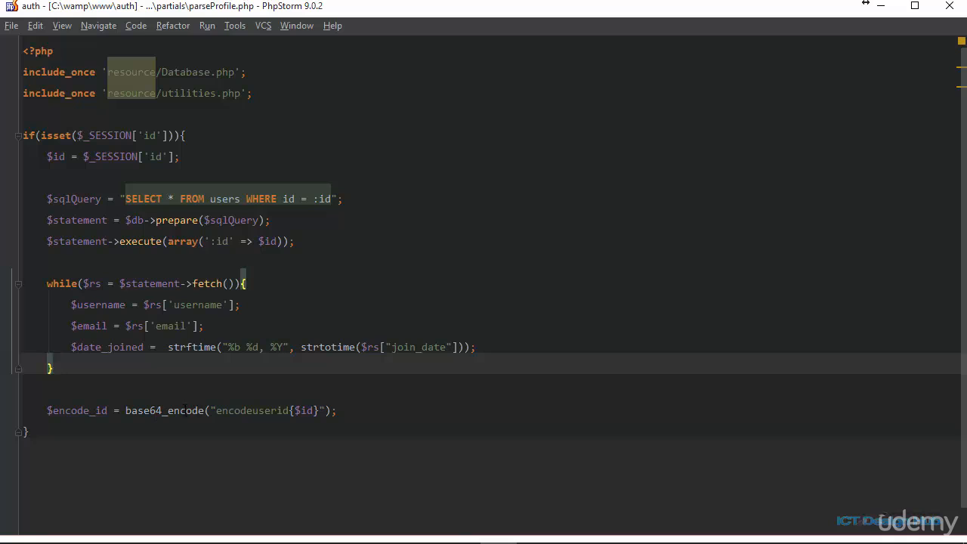
Highlight the 'encodeuserid' string in parseProfile.php's base64_encode line.
double_click(252, 410)
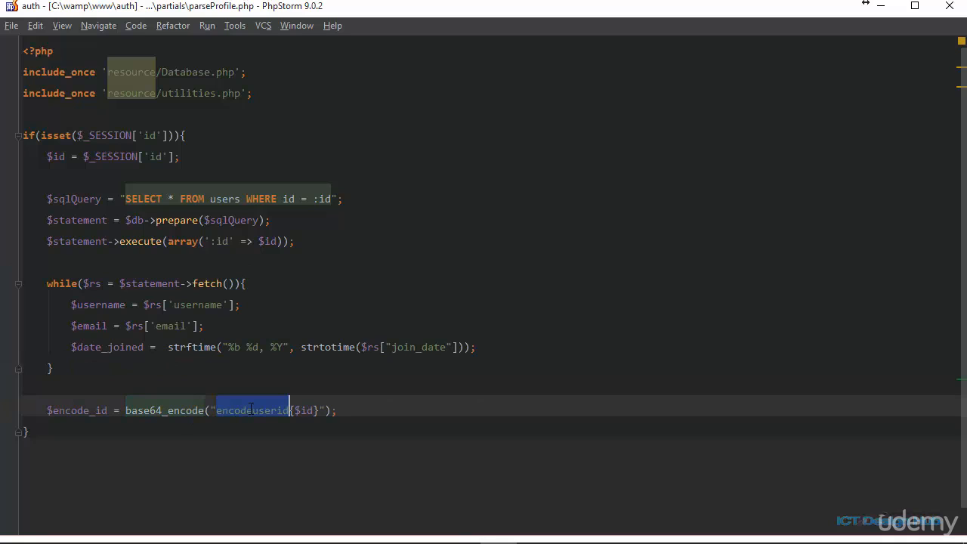
mouse_move(252, 422)
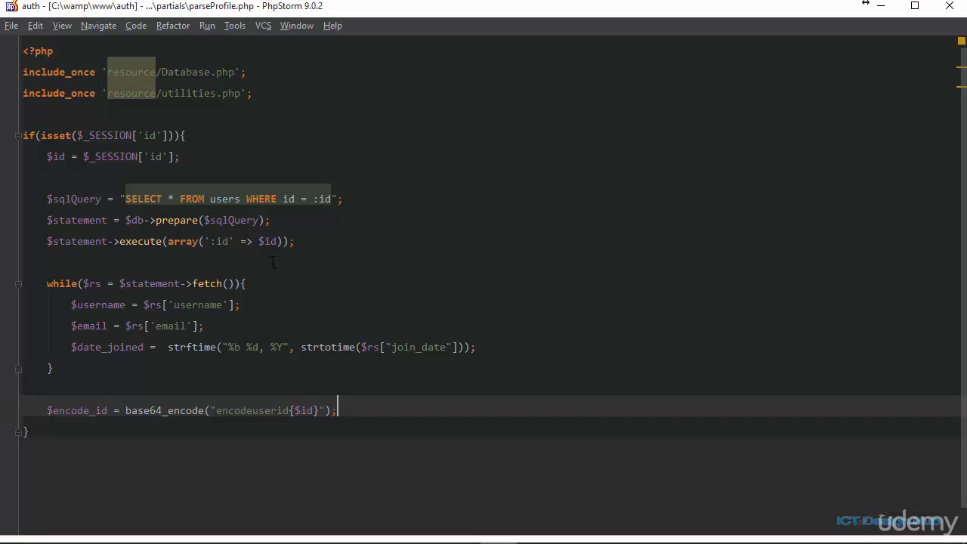
mouse_move(407, 420)
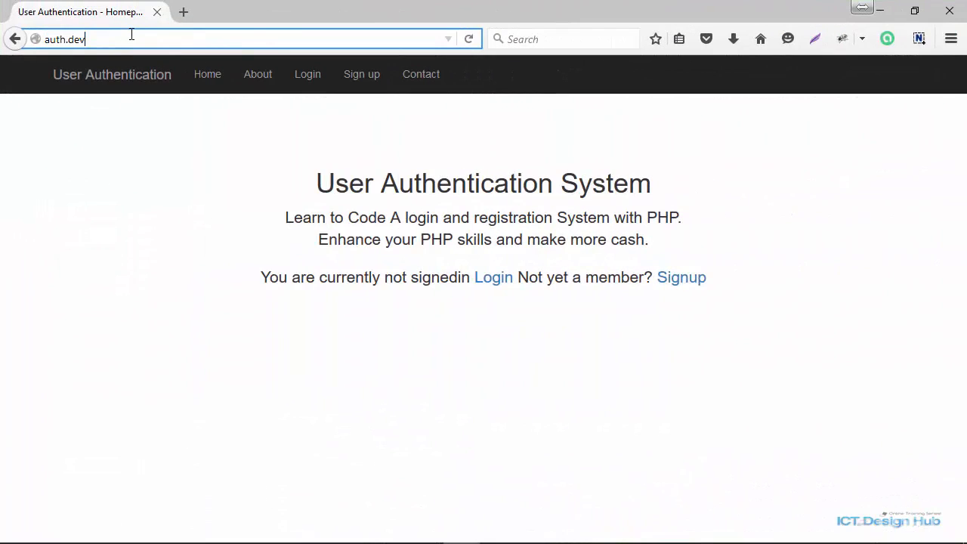
Try /profile.php while signed out, then sign in as demo through the login form.
type("/profile.php")
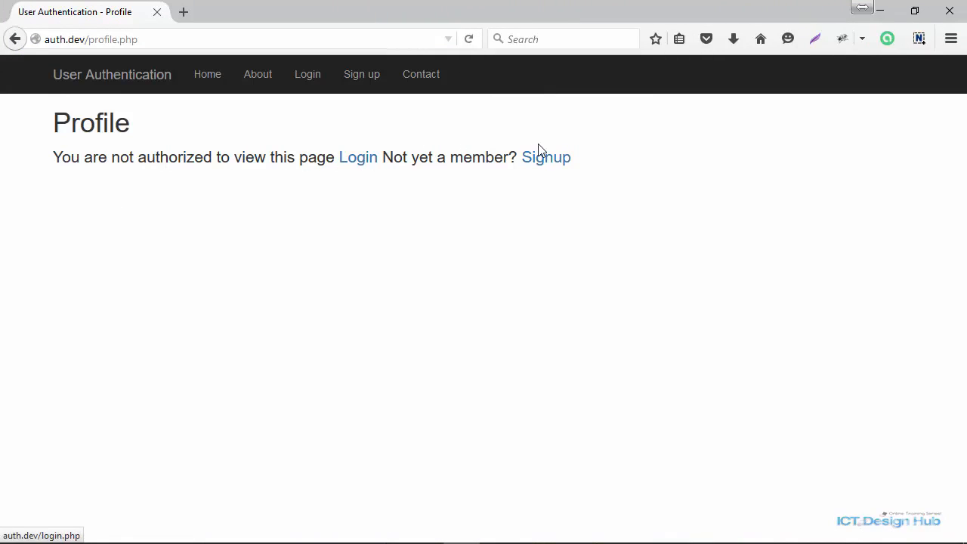
left_click(358, 157)
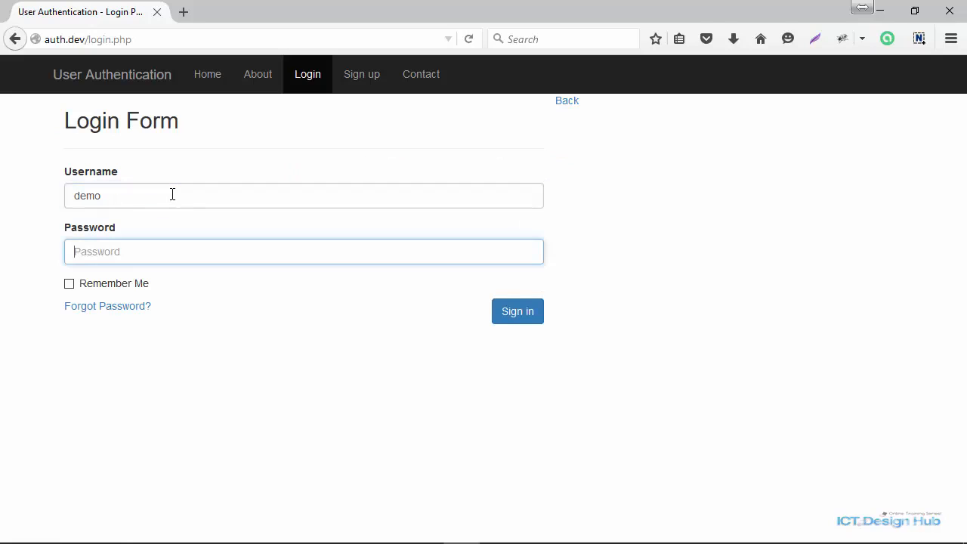
left_click(518, 311)
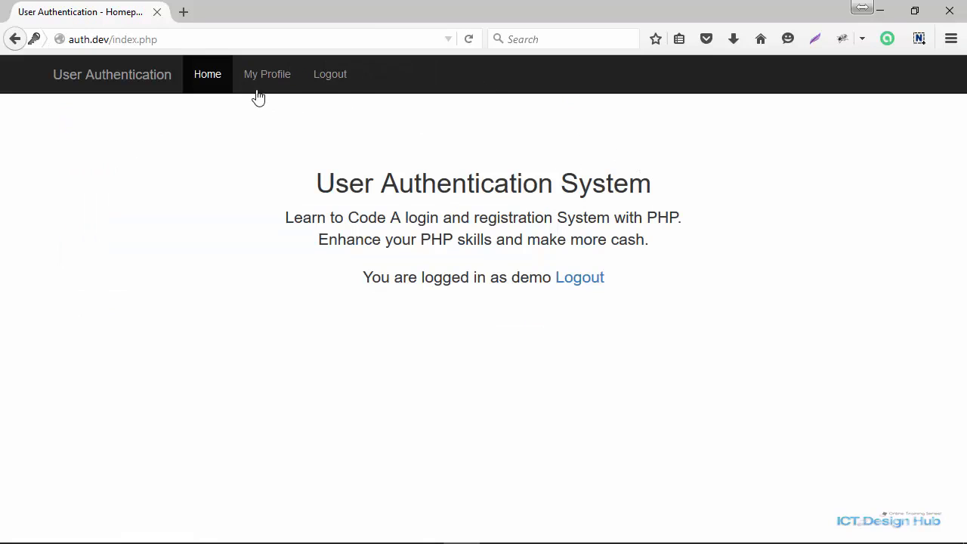
Open demo's My Profile page, then highlight the profile.php link in headers.php.
left_click(266, 74)
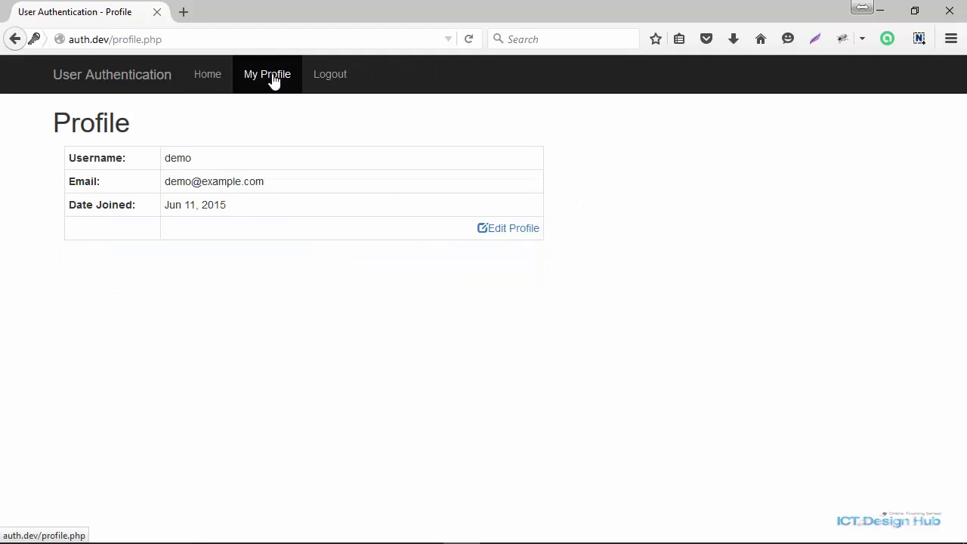
mouse_move(231, 165)
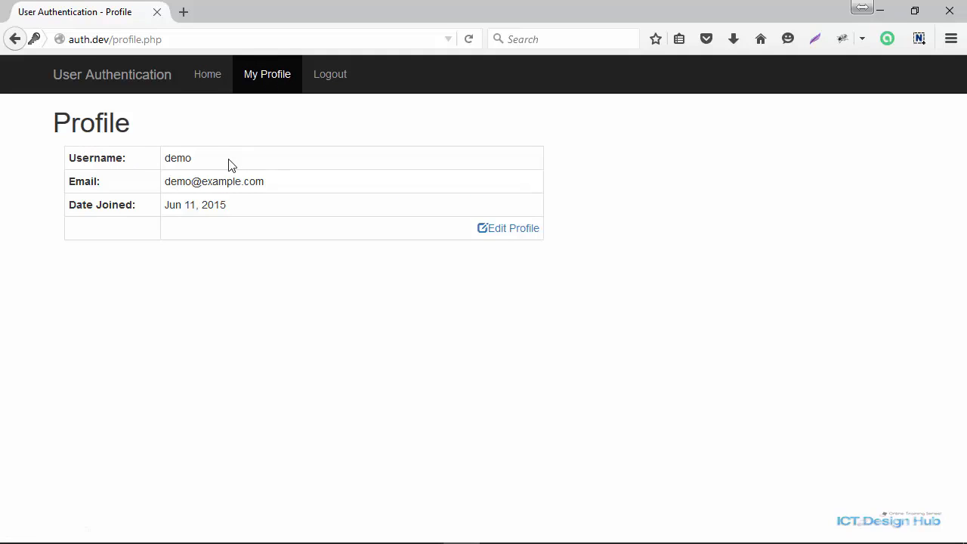
mouse_move(224, 205)
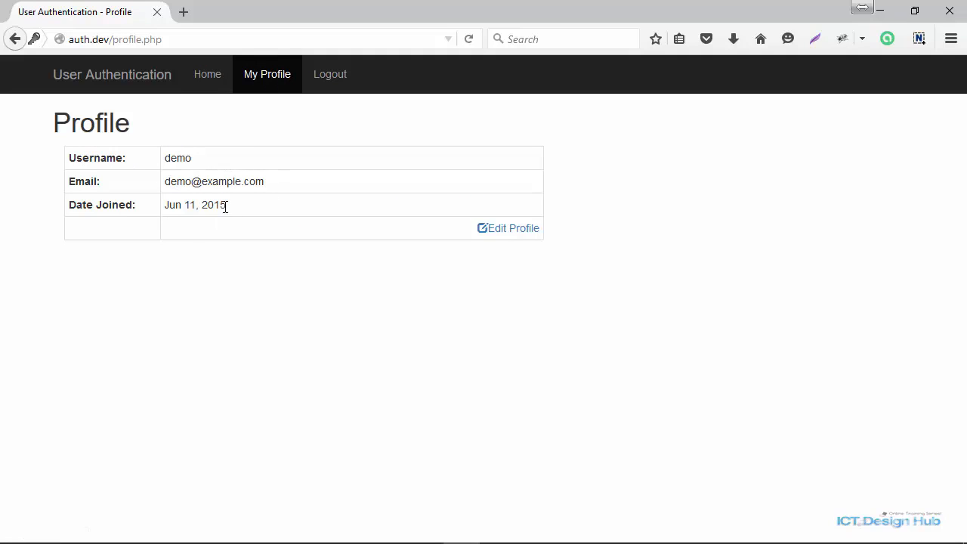
mouse_move(225, 202)
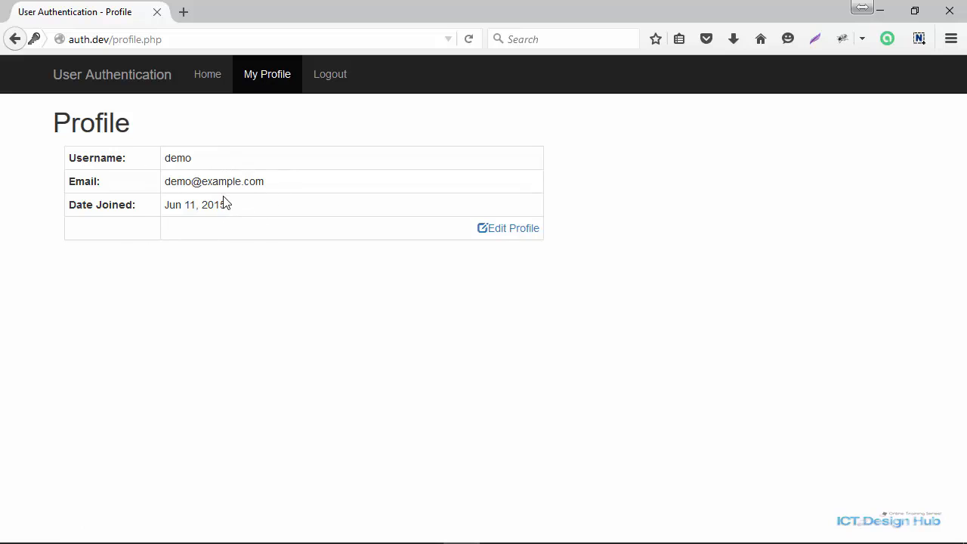
mouse_move(508, 235)
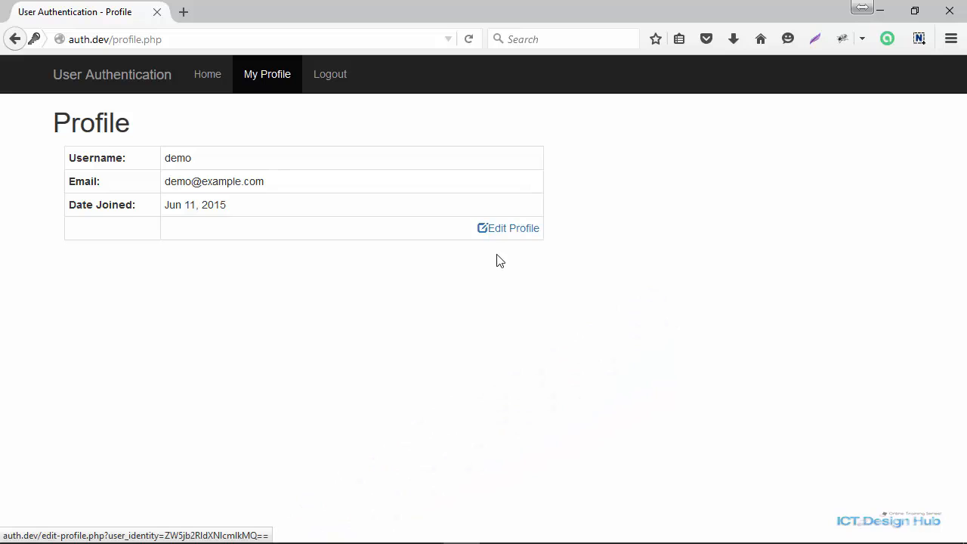
left_click(497, 528)
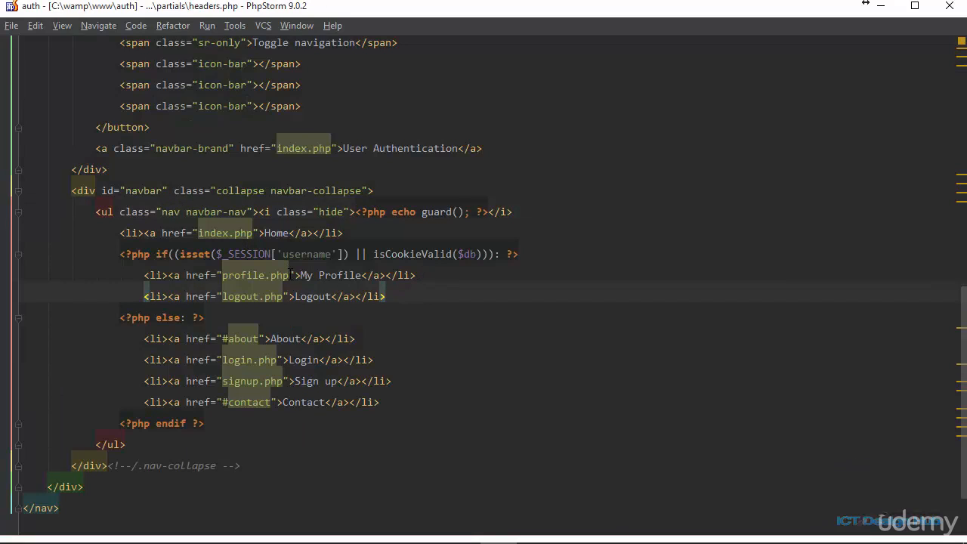
double_click(253, 275)
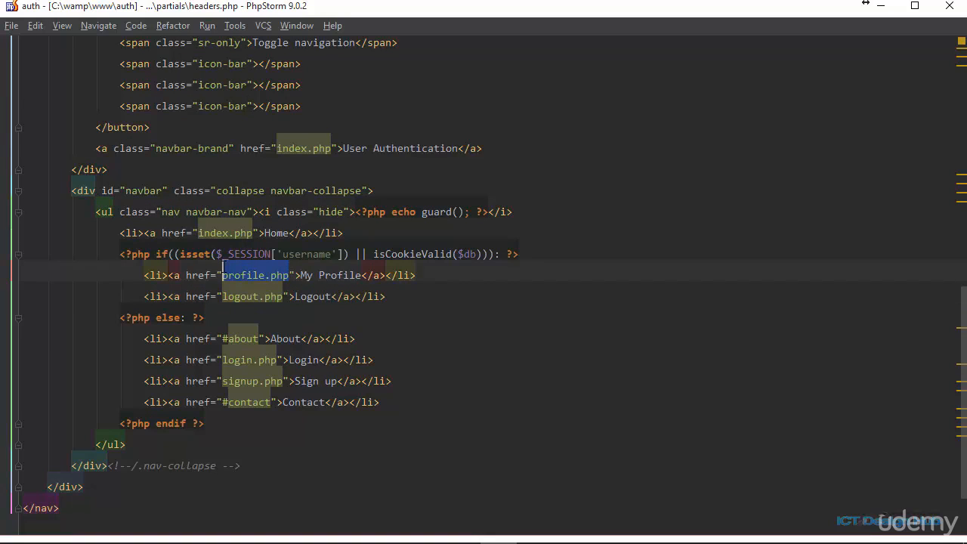